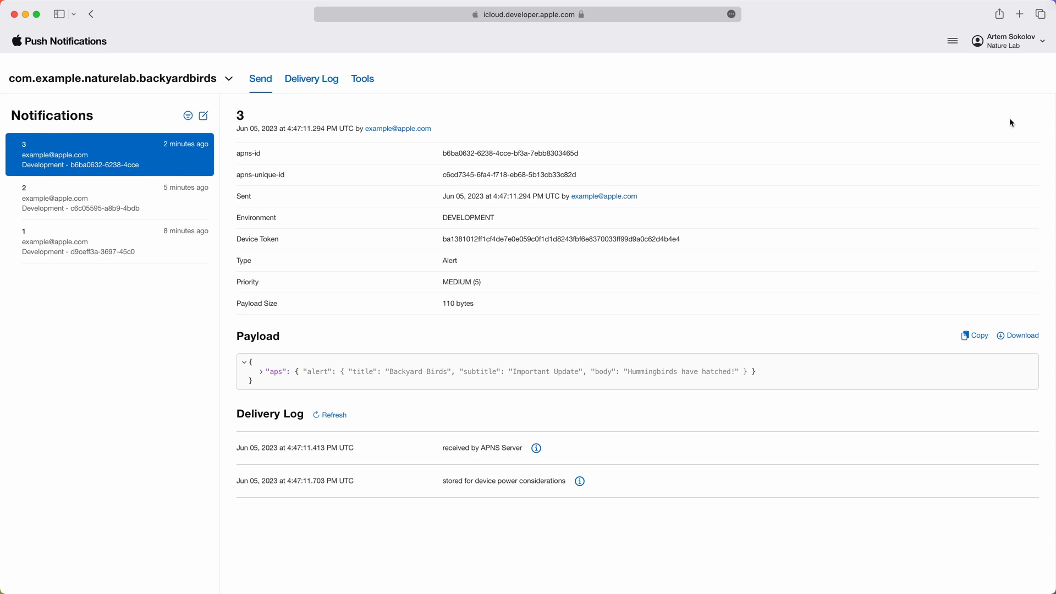
Step: Select notification 3's apns-unique-id value for copying
drag(441, 174, 508, 174)
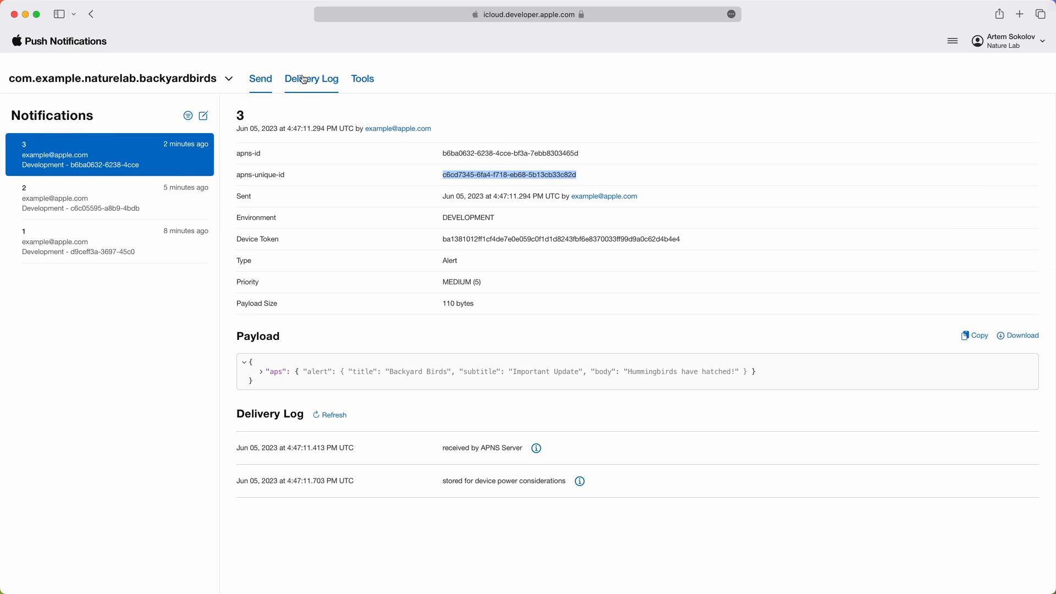
Step: Search the delivery log for c6cd7345-6fa4-f718-eb68-5b13cb33c82d and refresh it until delivered
click(311, 79)
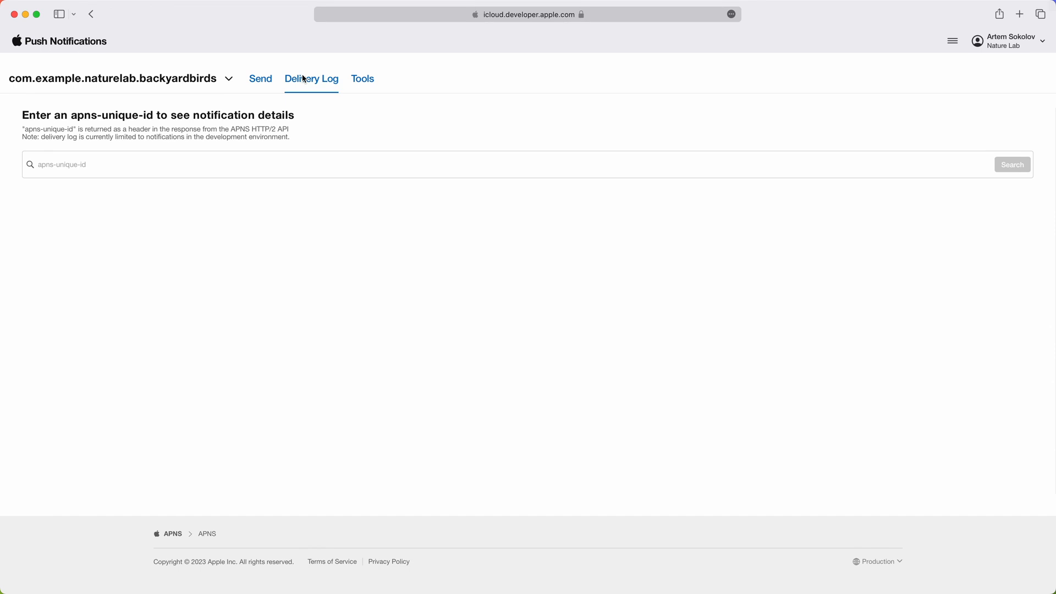
text(c6cd7345-6fa4-f718-eb68-5b13cb33c82d)
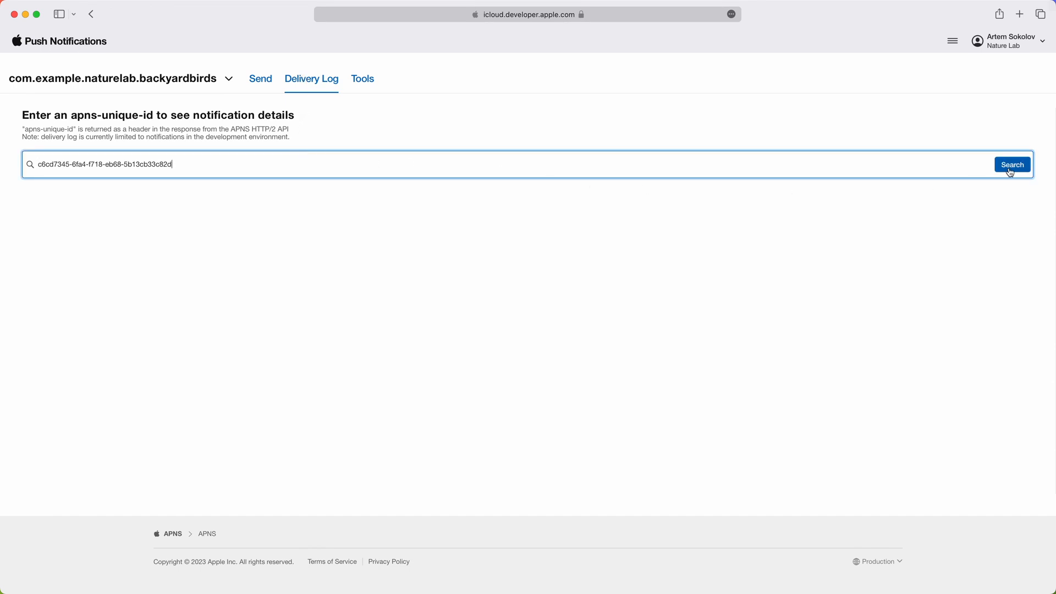
click(1011, 165)
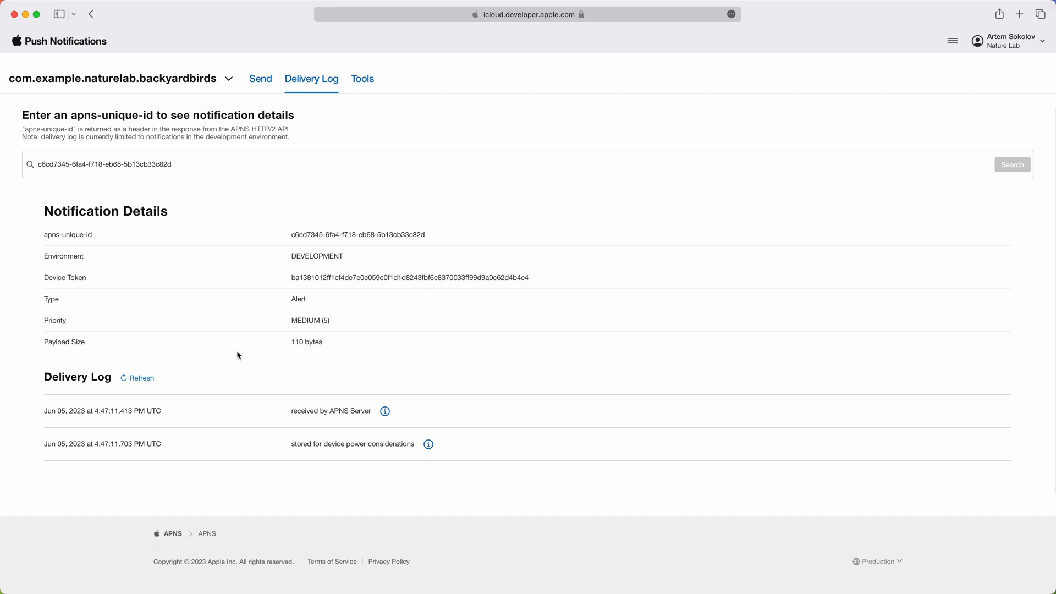
click(142, 377)
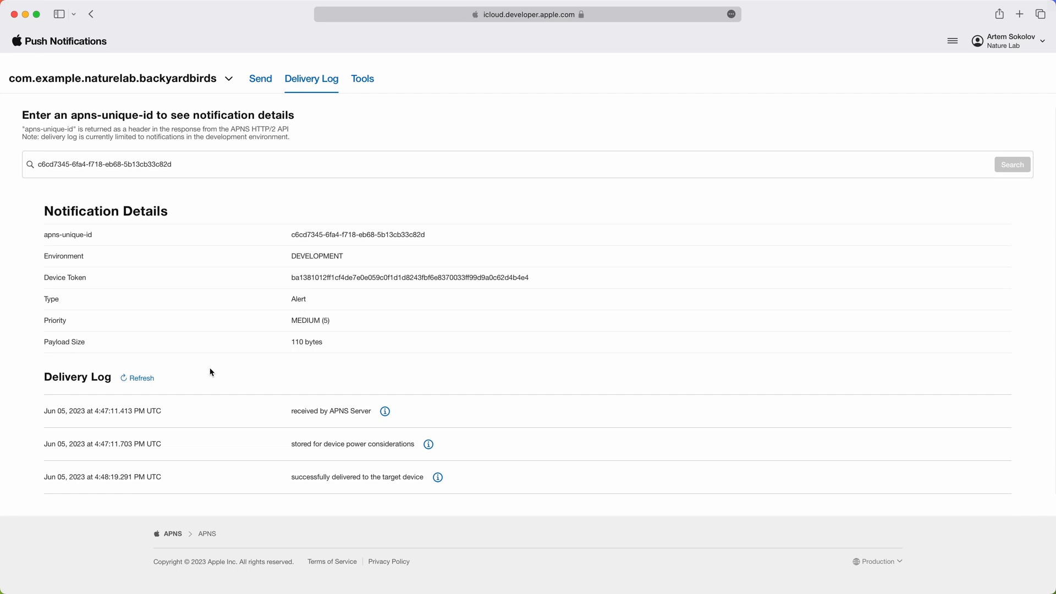
mouse_move(428, 443)
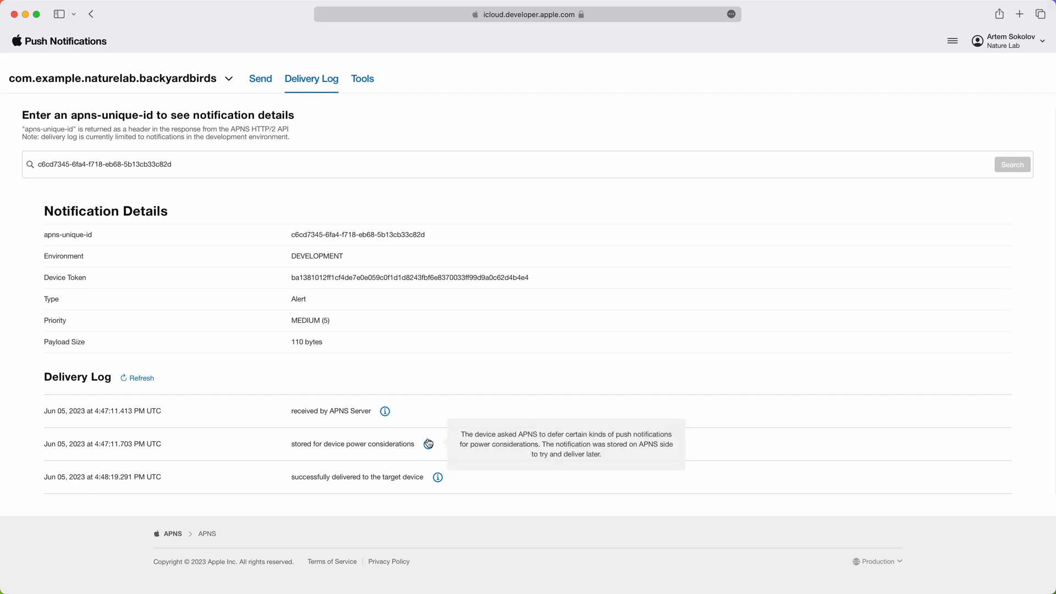
mouse_move(437, 477)
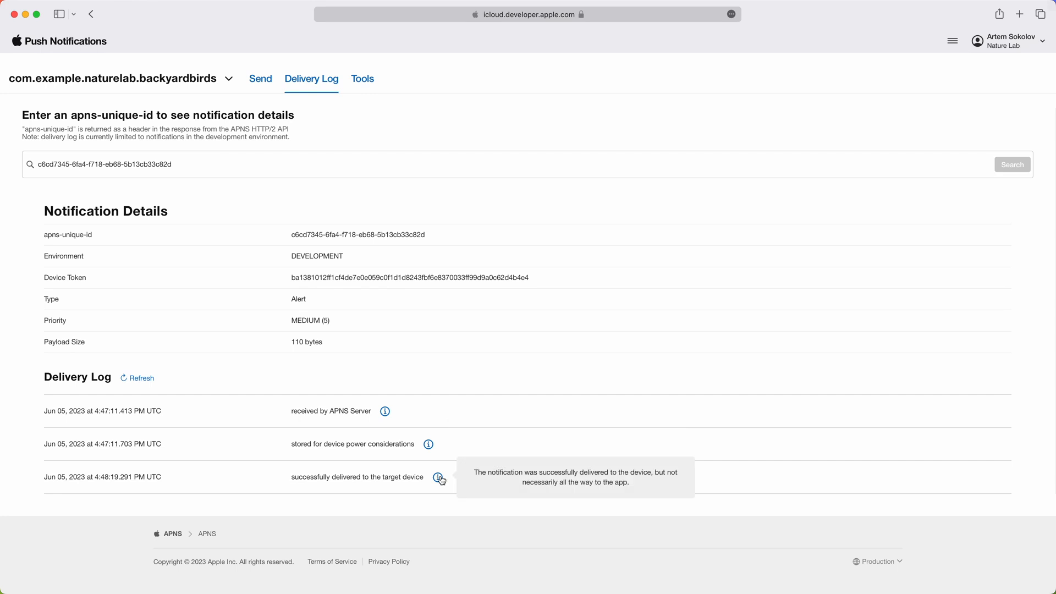
mouse_move(502, 364)
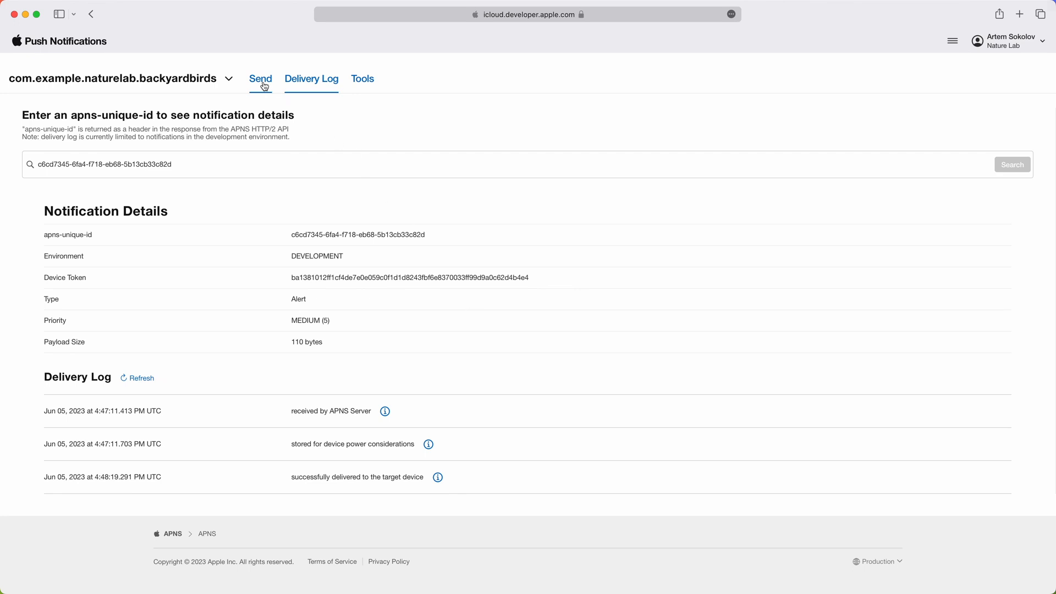
Step: Return to the Send tab and view notification 3's details
click(260, 79)
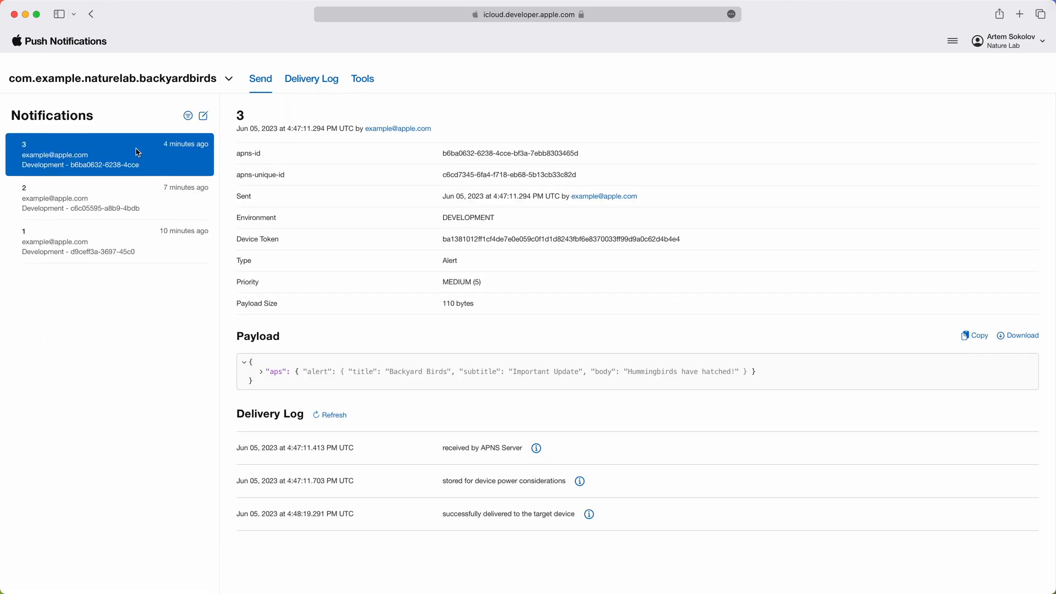
click(363, 78)
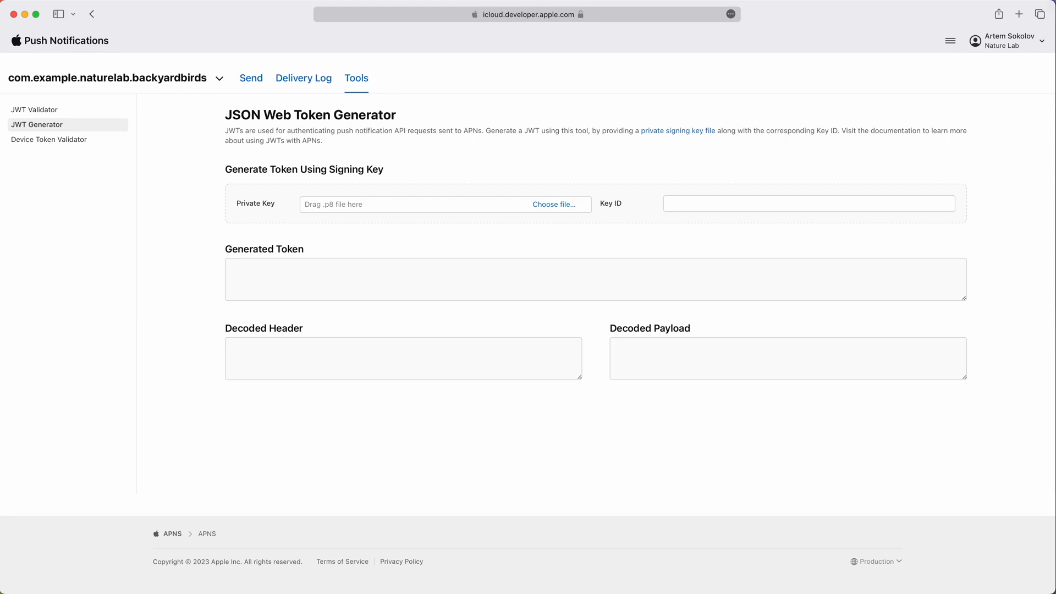
mouse_move(554, 213)
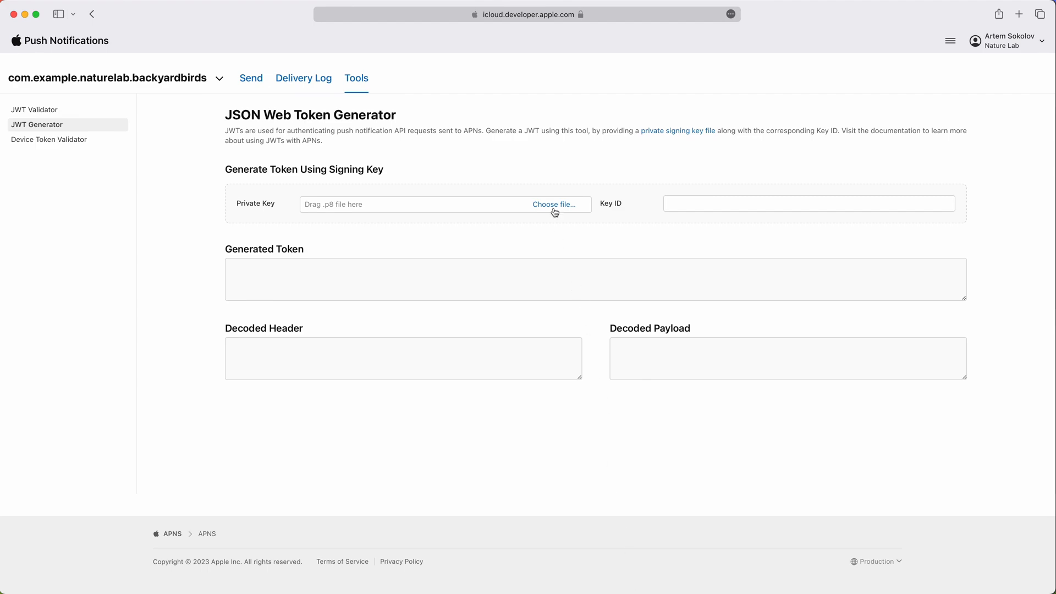
Step: Upload AuthKey_84N5WC62KJ.p8 and enter key ID 84N5WC62KJ to generate the JWT
click(554, 204)
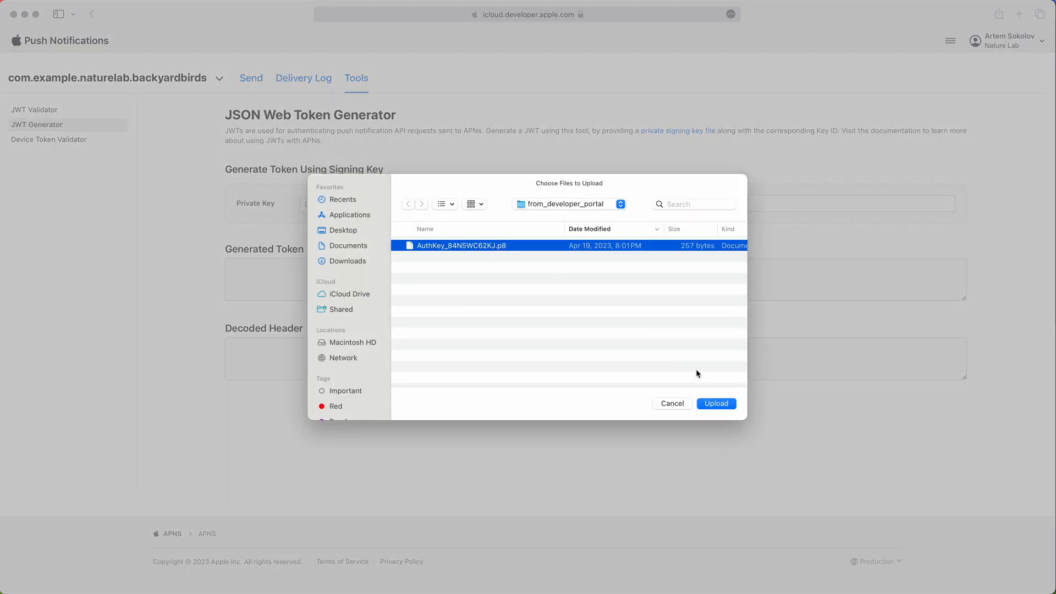
click(716, 403)
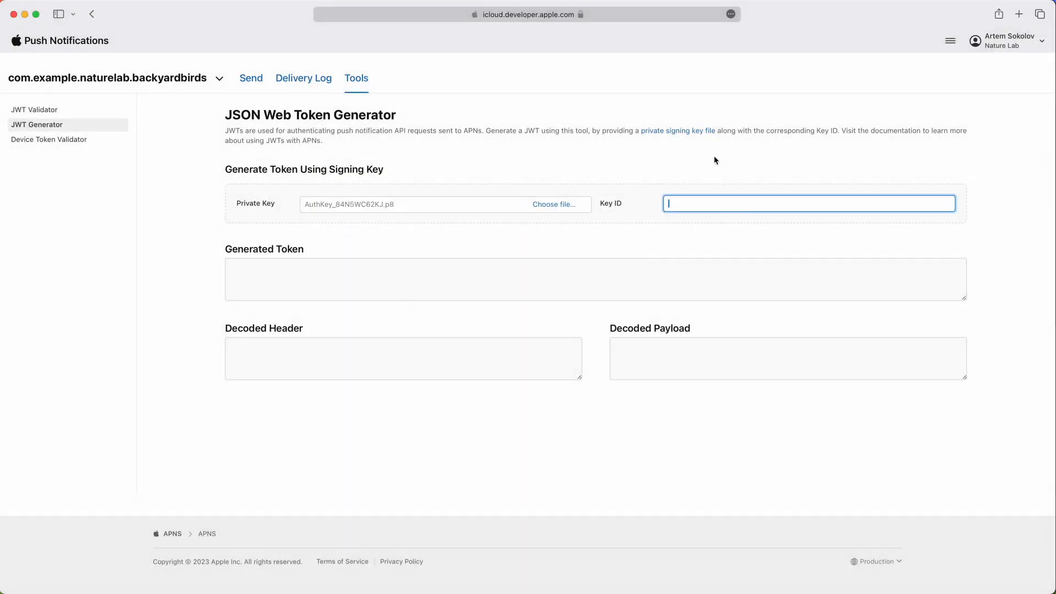
text(84N5WC62KJ)
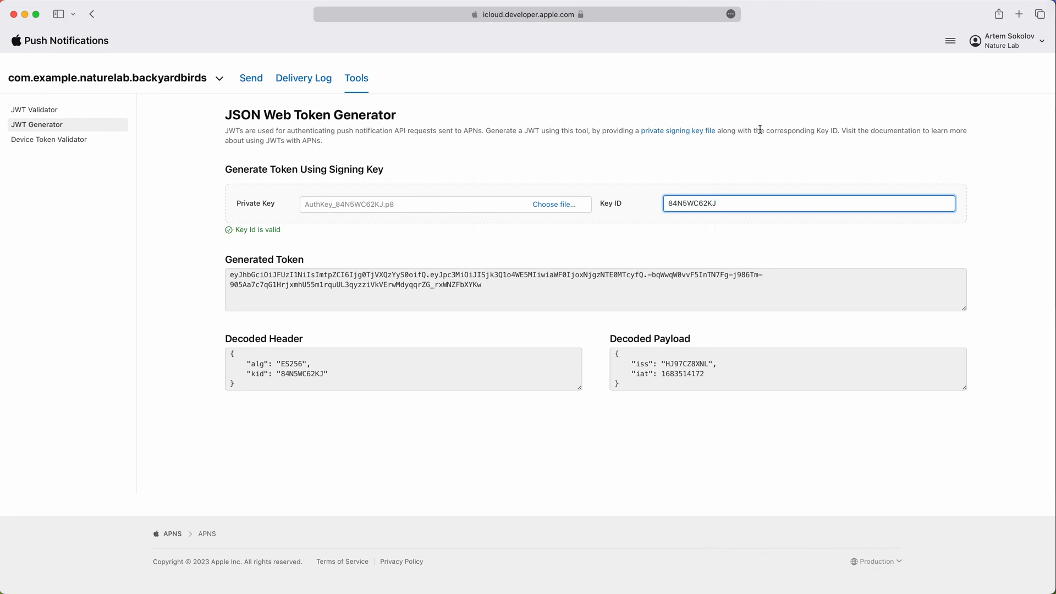
click(716, 203)
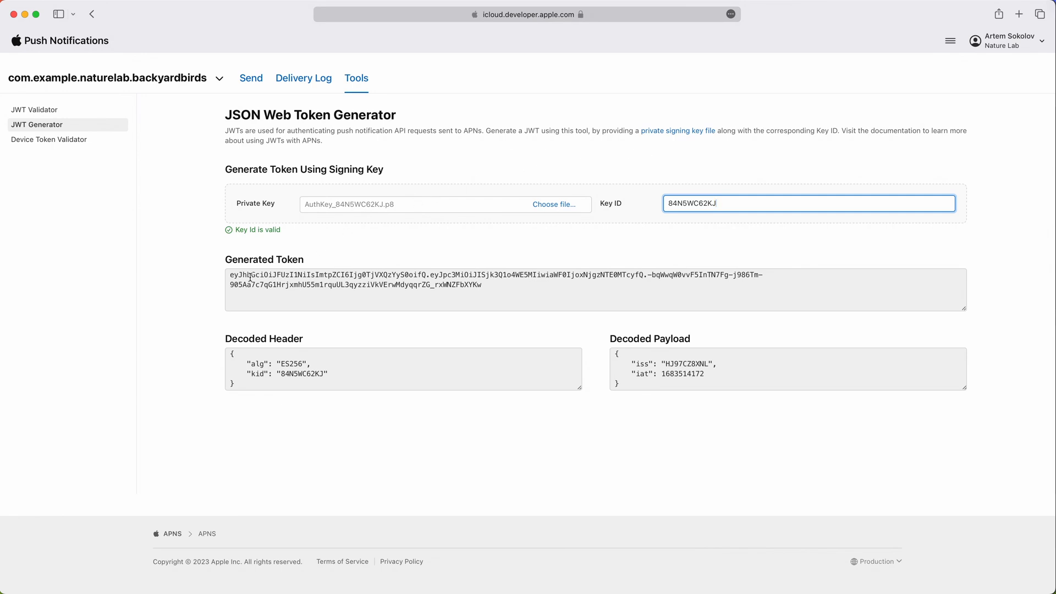
Step: Copy the generated token, validate it in JWT Validator, then switch to Device Token Validator
triple_click(495, 279)
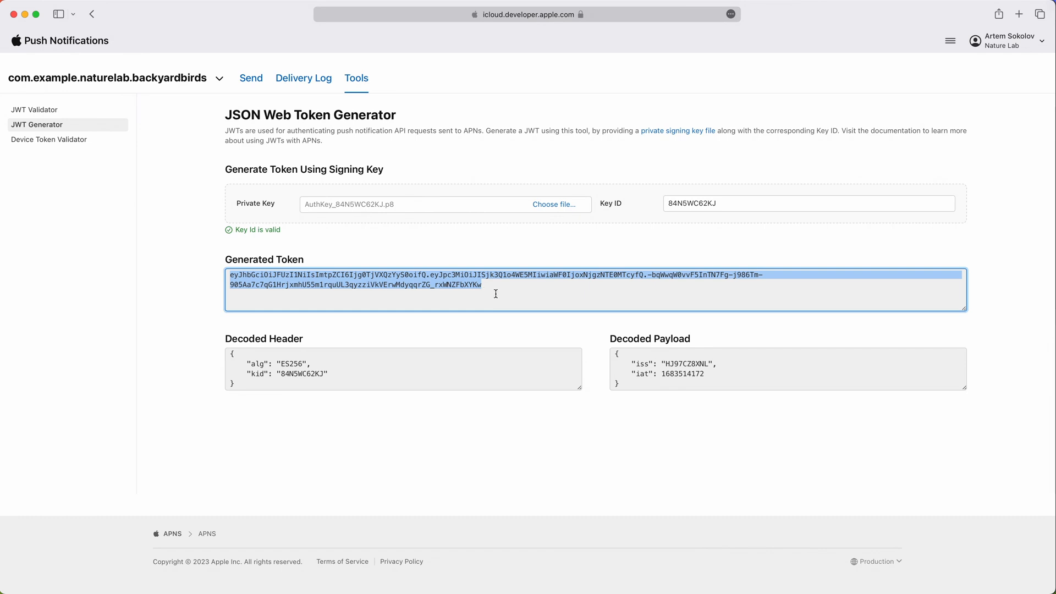
click(34, 110)
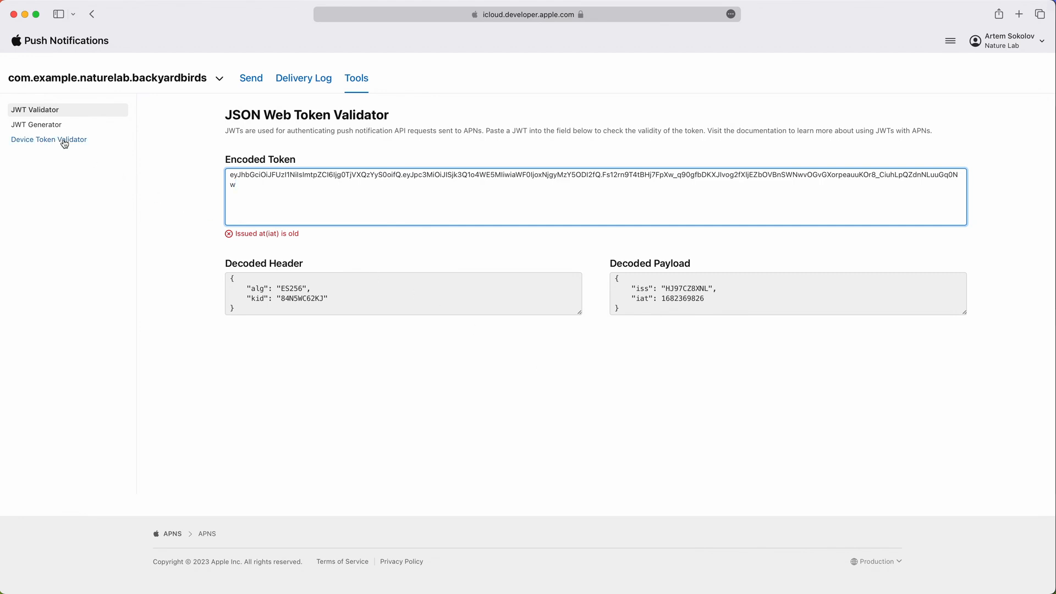
click(49, 139)
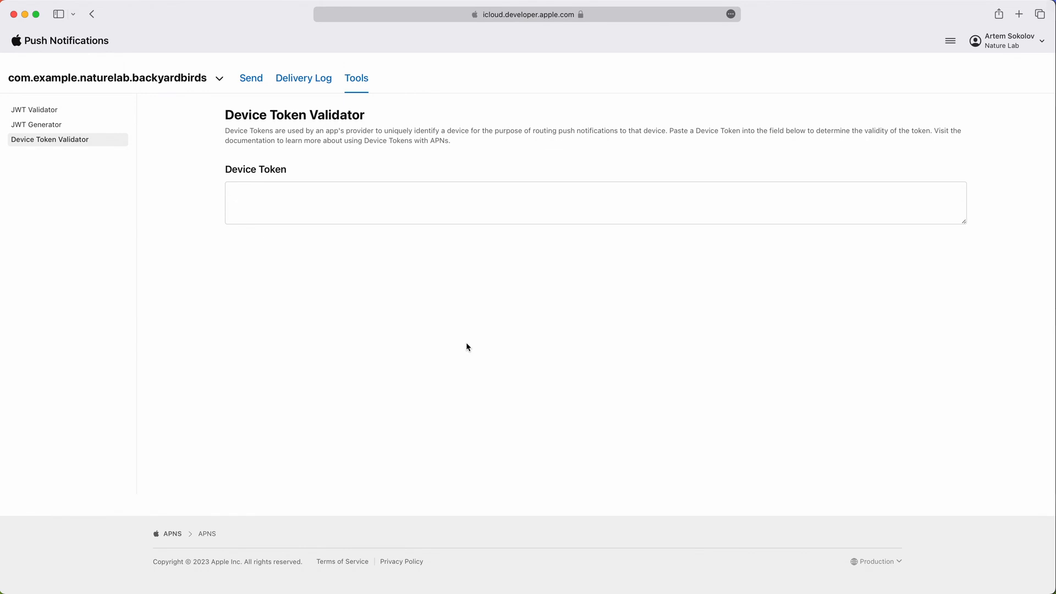
Step: Paste notification 3's device token into the Device Token field
click(596, 202)
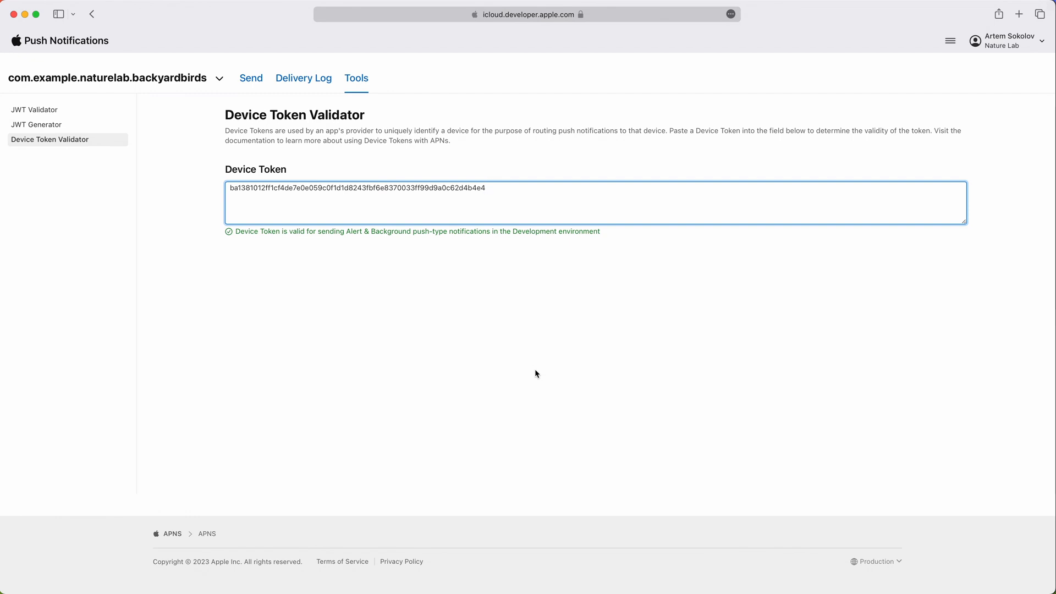
click(485, 189)
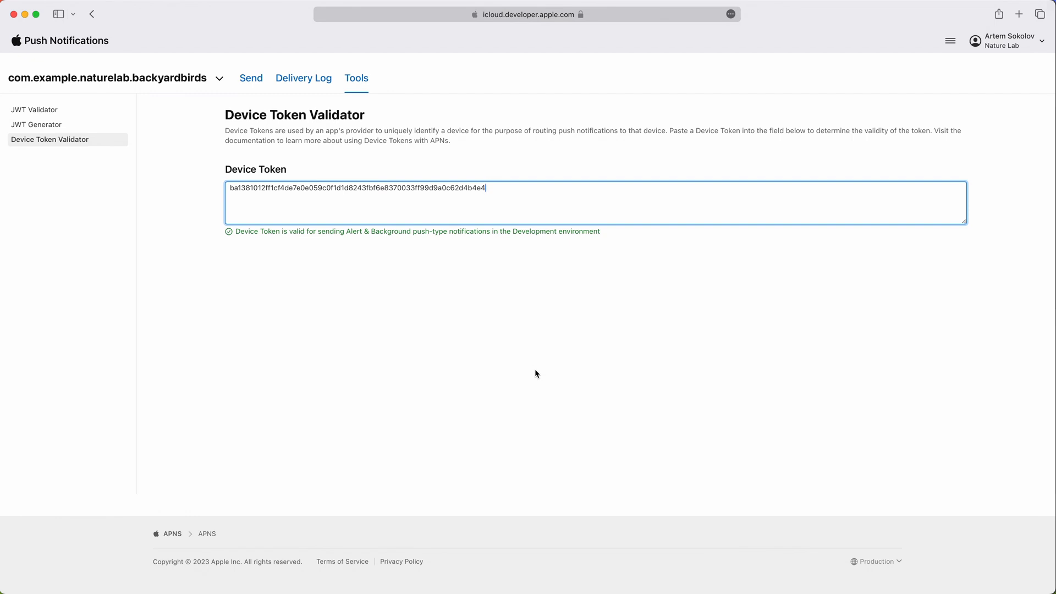